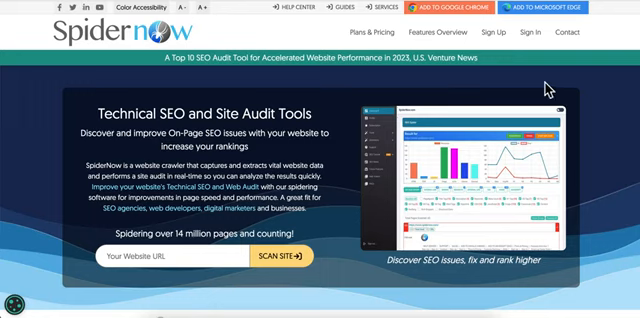
click(282, 256)
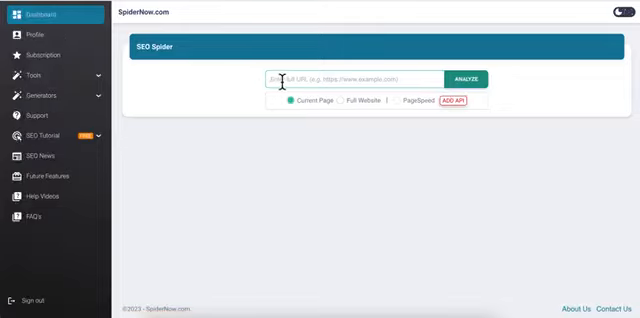
text(https://www.spidernow.com/)
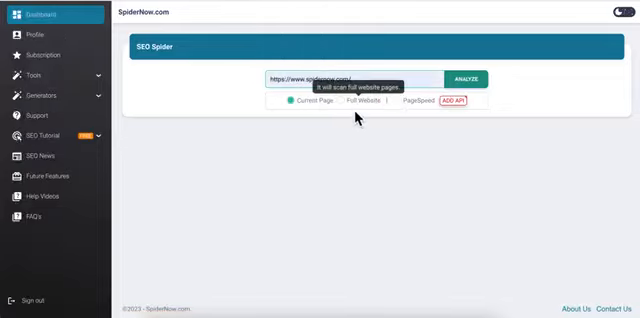
Step: Analyze the entered site and look down through the result charts and scanned-pages report
click(468, 80)
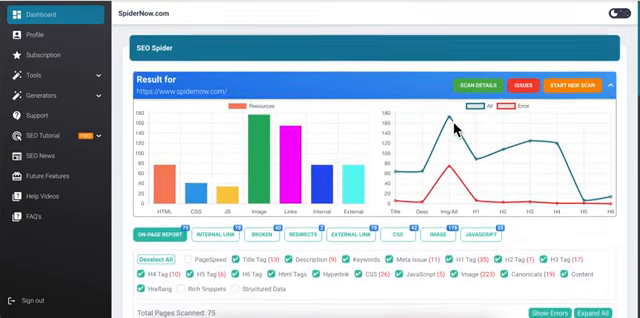
scroll(down, 3)
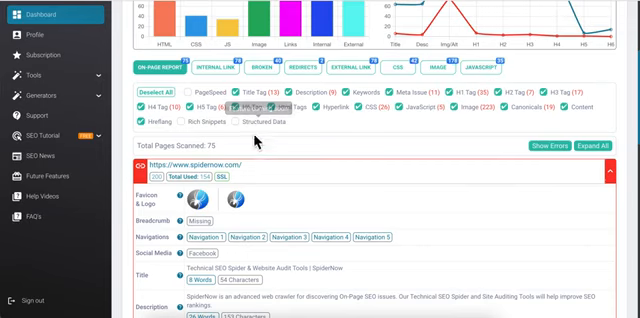
scroll(down, 3)
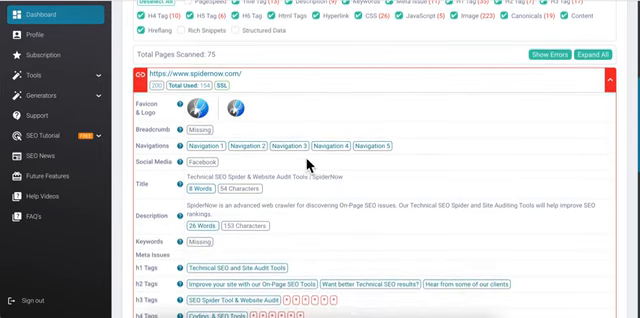
scroll(down, 3)
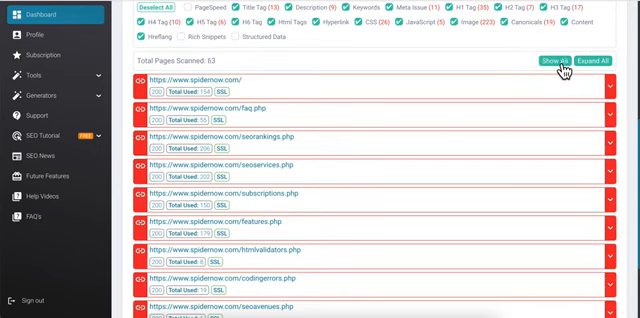
Step: Expand all scanned page entries and view the home page's Description Content analysis
click(610, 90)
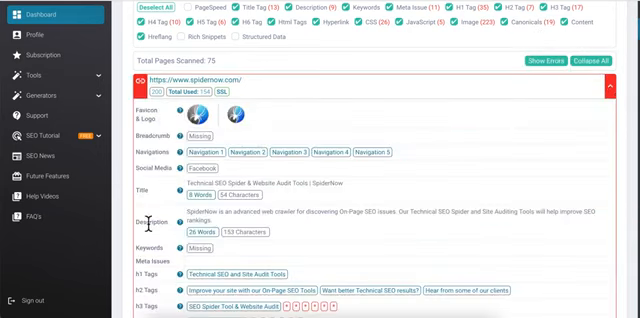
scroll(down, 3)
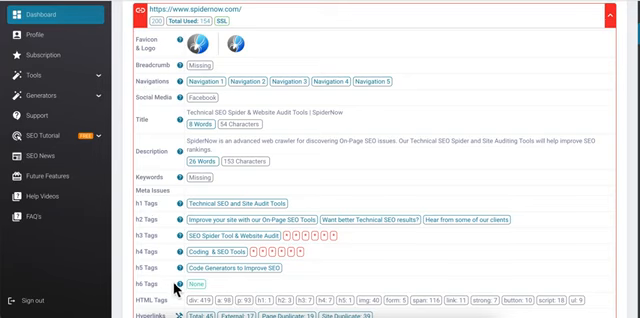
click(340, 82)
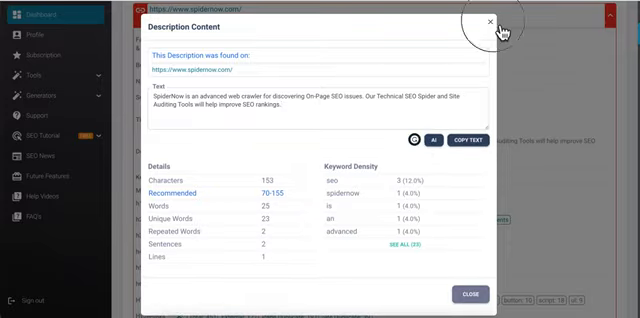
Step: Close the Description Content dialog to return to the scanned-pages list
click(488, 20)
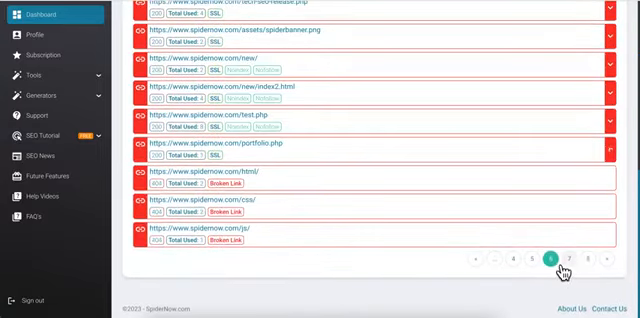
mouse_move(568, 262)
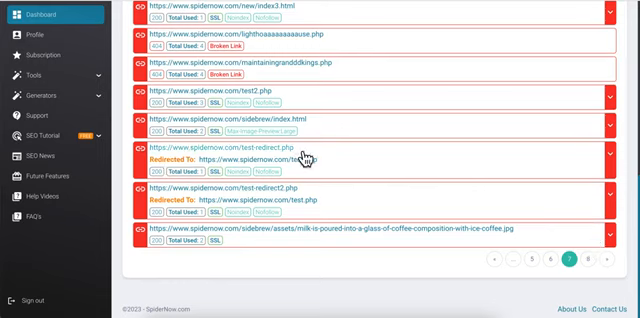
mouse_move(624, 168)
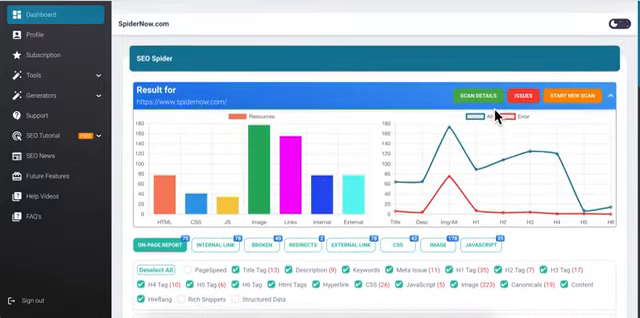
Step: Look through the internal links with anchor texts, then switch to the Redirects report
scroll(down, 3)
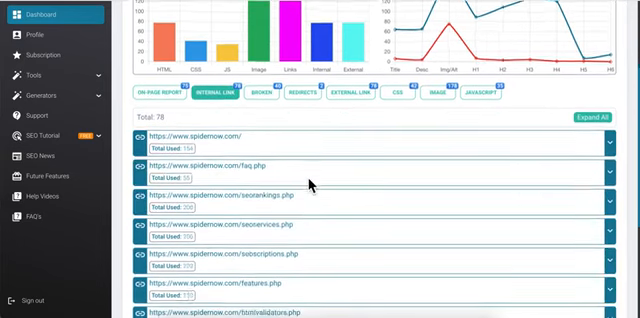
scroll(down, 3)
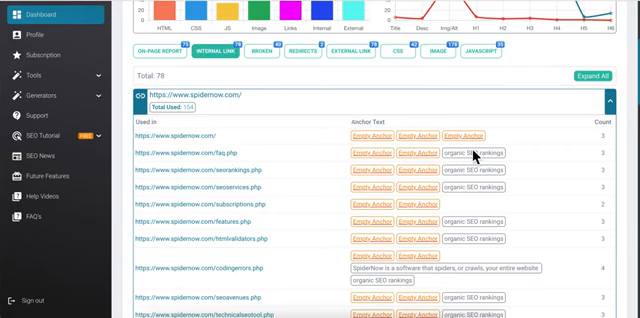
click(260, 50)
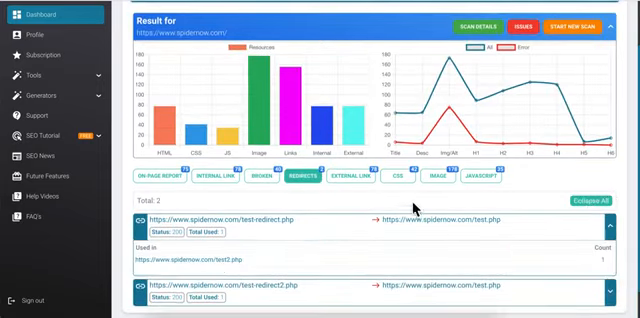
Step: Scroll through the external links report showing the Facebook link found across site pages
scroll(down, 3)
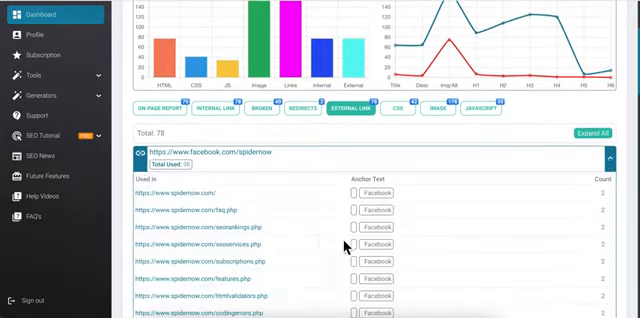
scroll(down, 3)
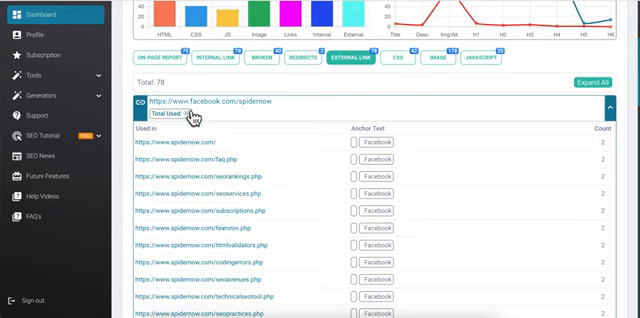
mouse_move(368, 248)
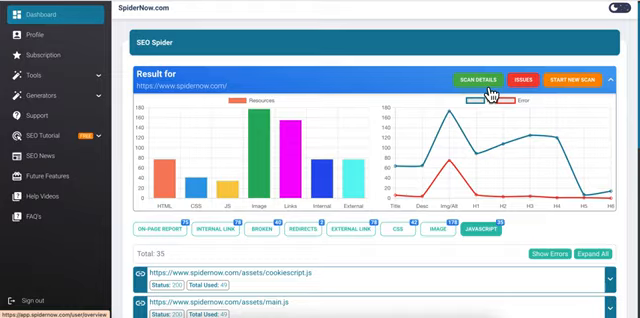
Step: From the crawled pages overview, view one page title's Title Content details and close them
click(480, 80)
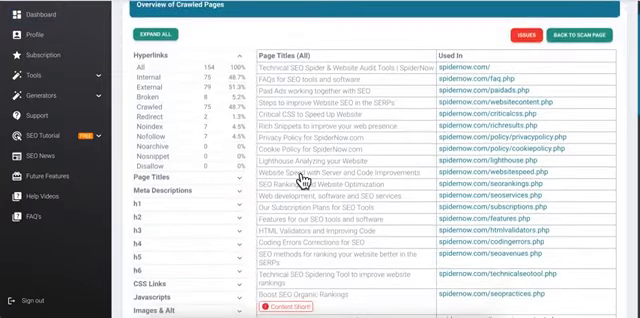
scroll(down, 3)
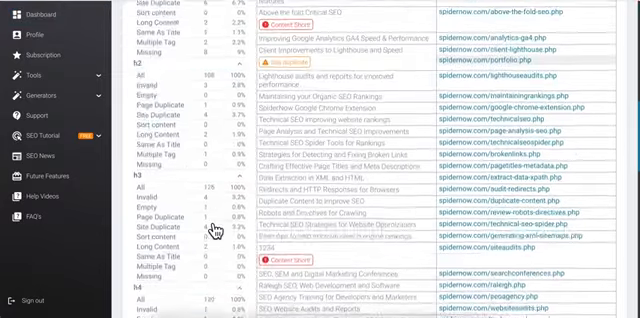
scroll(down, 3)
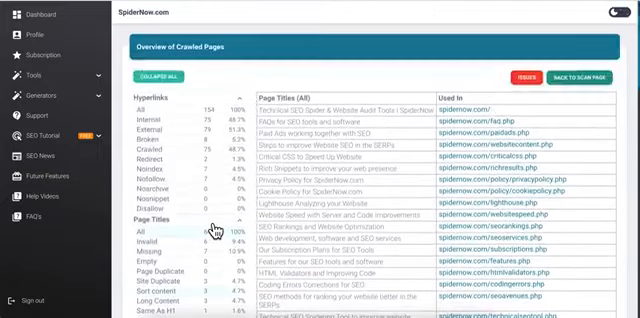
click(148, 128)
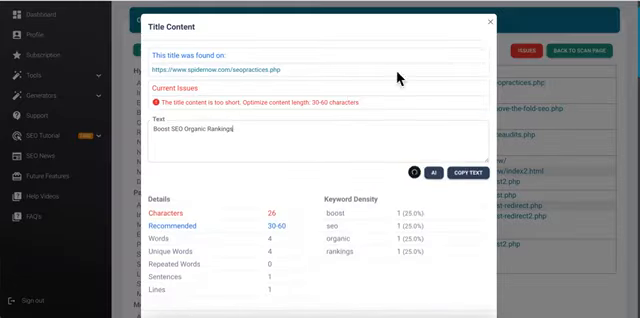
click(490, 22)
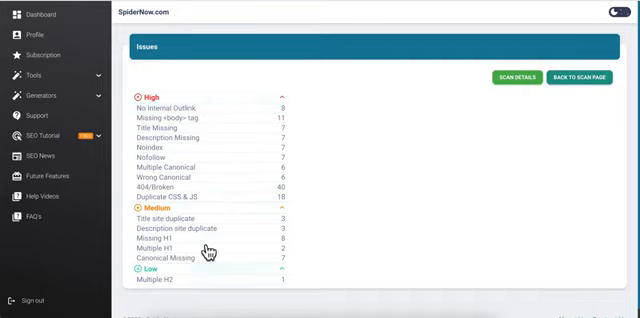
mouse_move(270, 146)
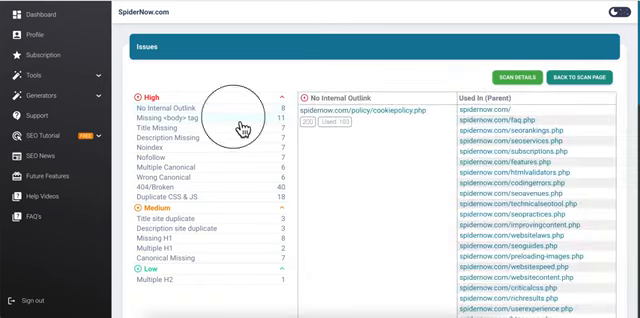
Step: List pages affected by Nofollow and Canonical Missing issues, then go to the Page Speed Analysis tool
click(150, 156)
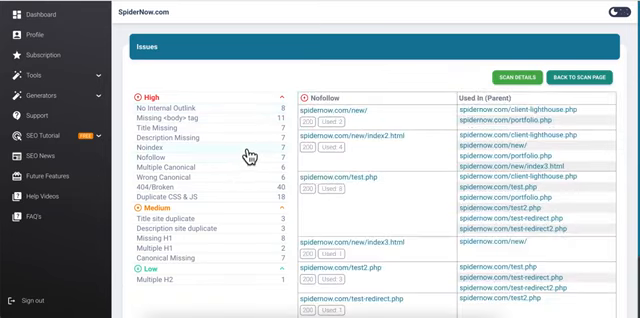
click(172, 256)
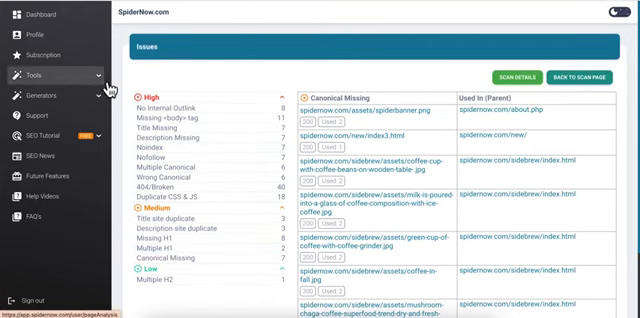
click(36, 72)
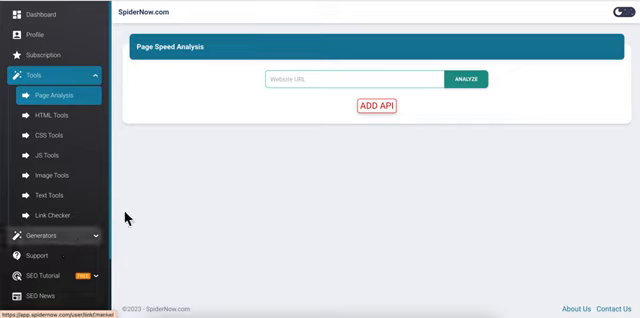
mouse_move(200, 144)
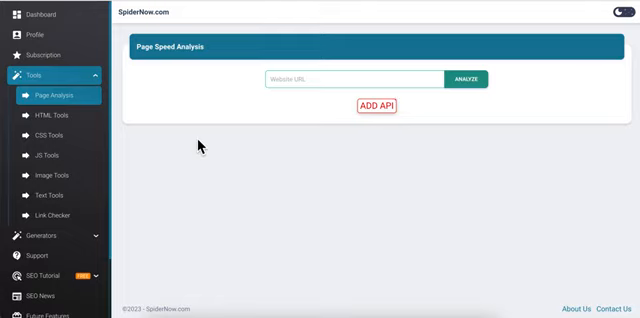
mouse_move(96, 96)
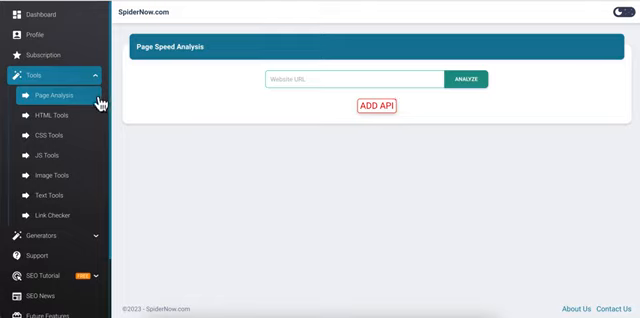
Step: Browse the HTML, CSS, JS and Image tools from the sidebar, ending on Sitemap Tools
click(48, 132)
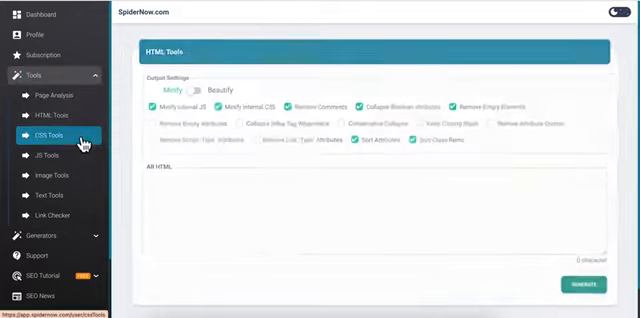
click(50, 132)
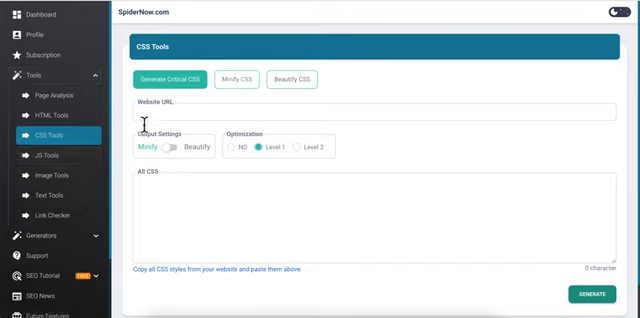
click(52, 156)
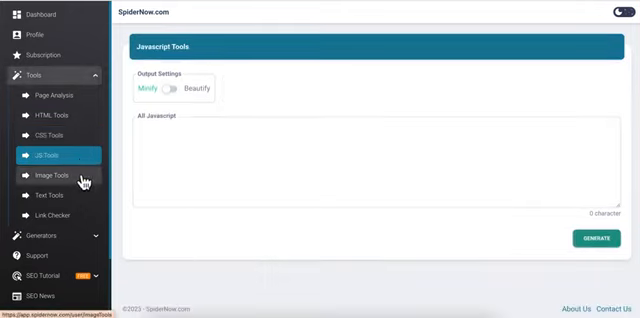
click(52, 176)
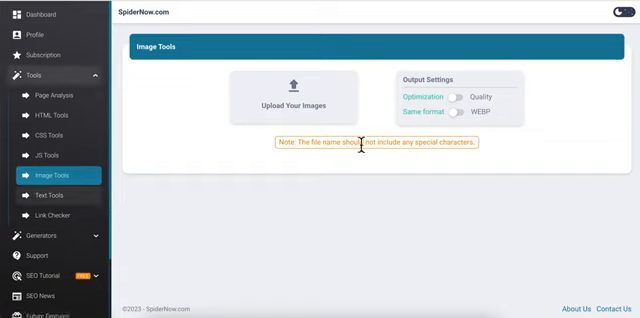
mouse_move(376, 158)
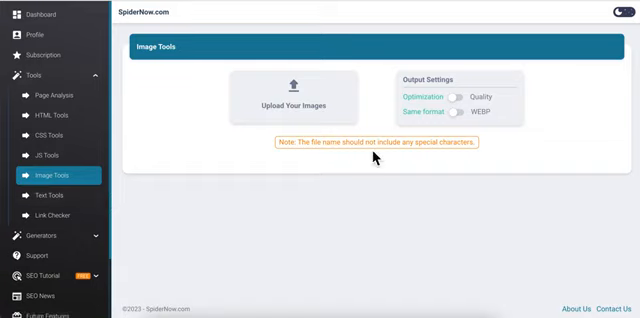
click(48, 196)
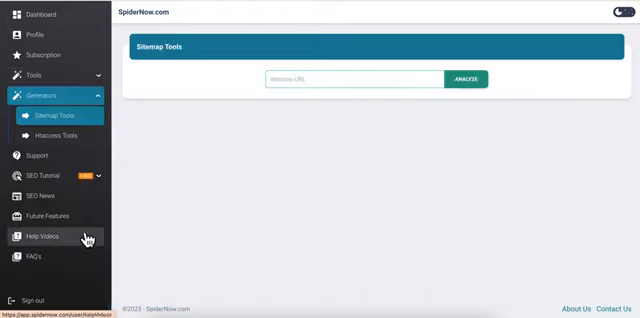
Step: Open the Htaccess Tools generator showing domain, caching and compression settings
click(56, 136)
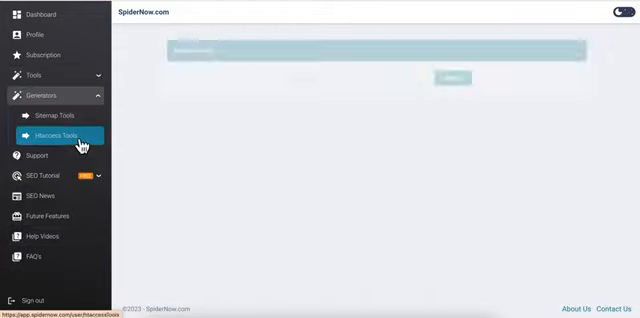
click(56, 136)
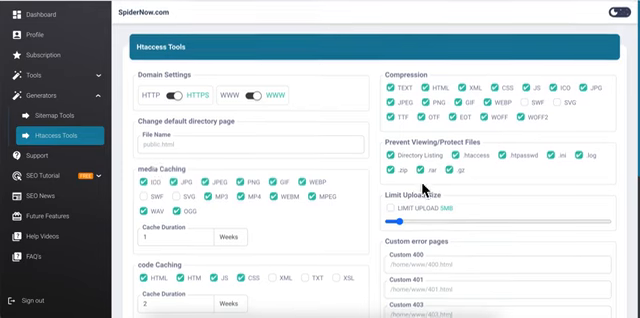
mouse_move(340, 86)
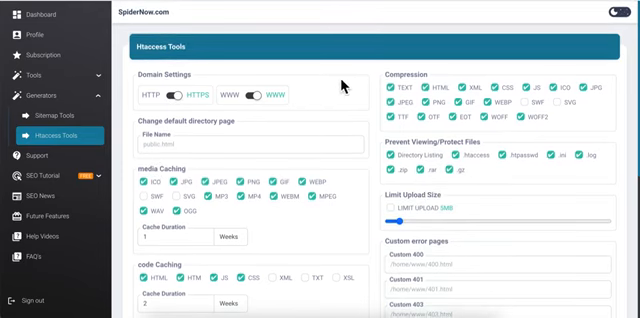
mouse_move(344, 86)
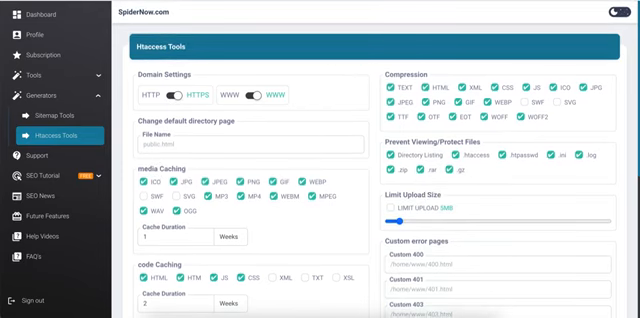